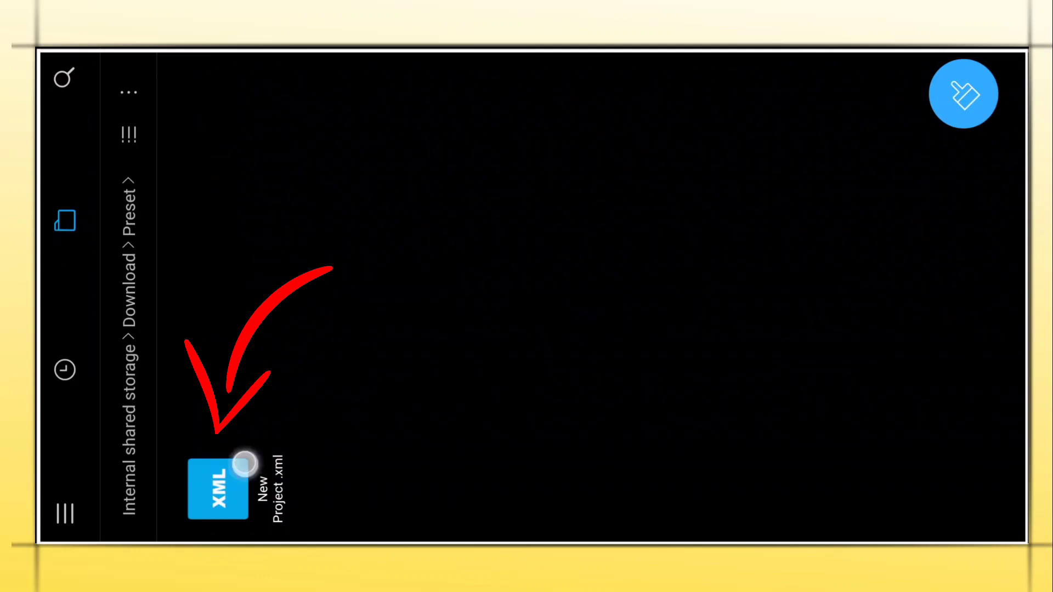
Select New Project.xml in Download/Preset and bring up its send-to options.
click(218, 489)
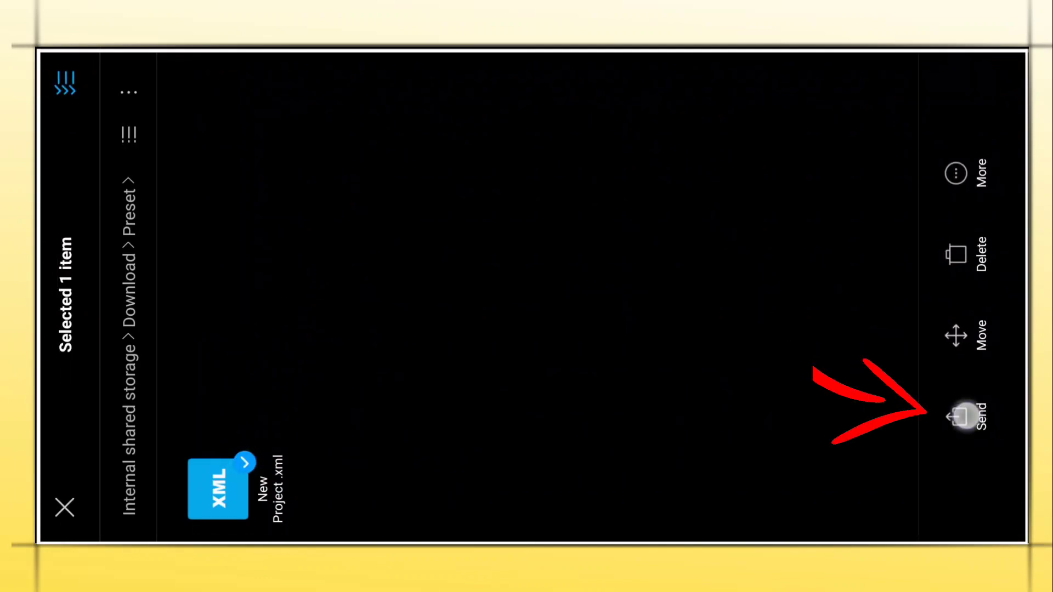
click(957, 412)
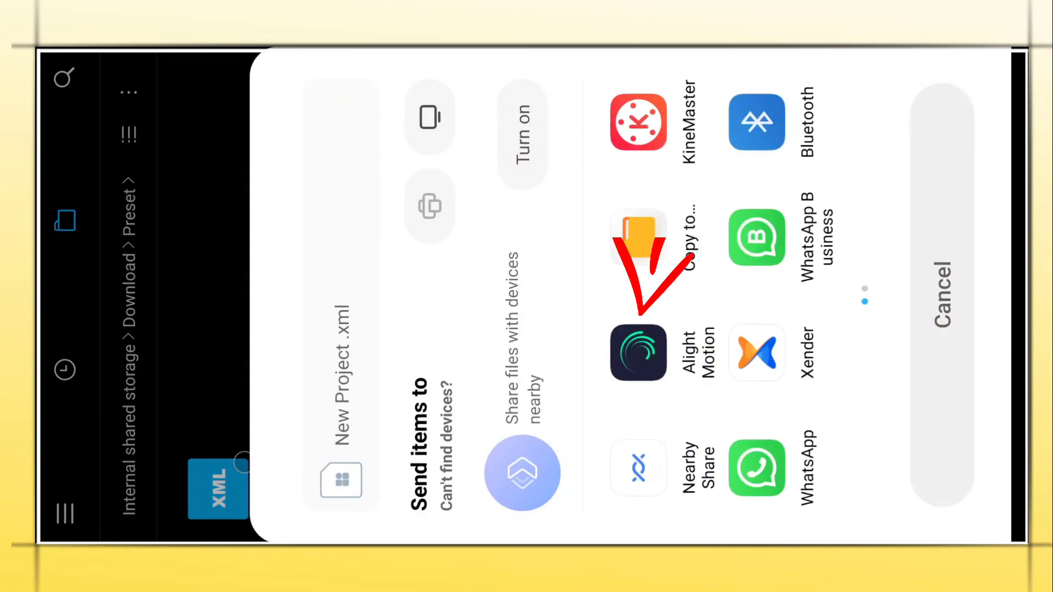
Share New Project.xml to Alight Motion from the share sheet.
click(638, 352)
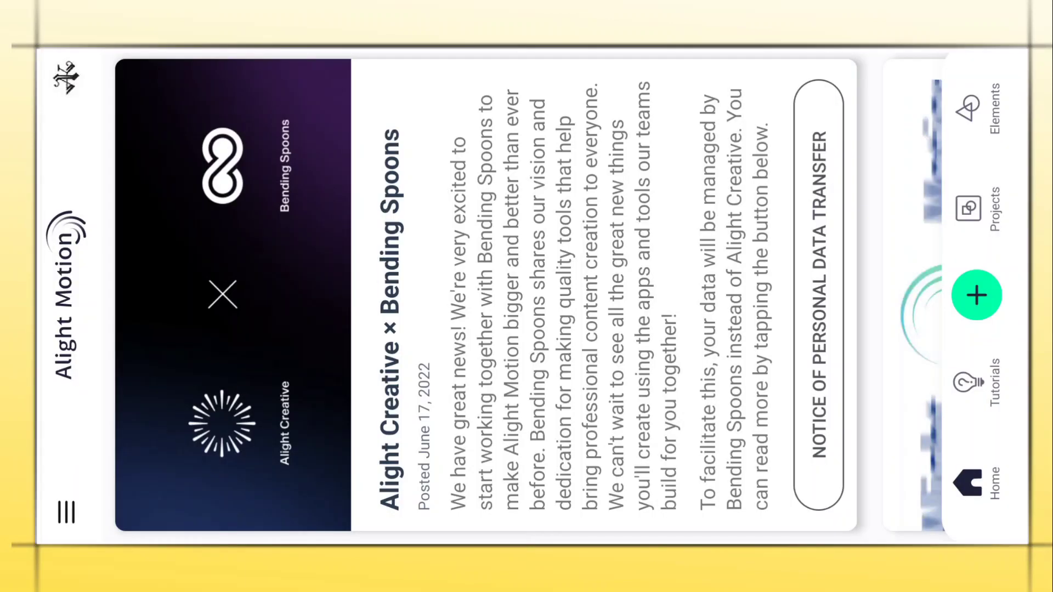
Open the imported Project Text Preset from the Projects list.
click(967, 207)
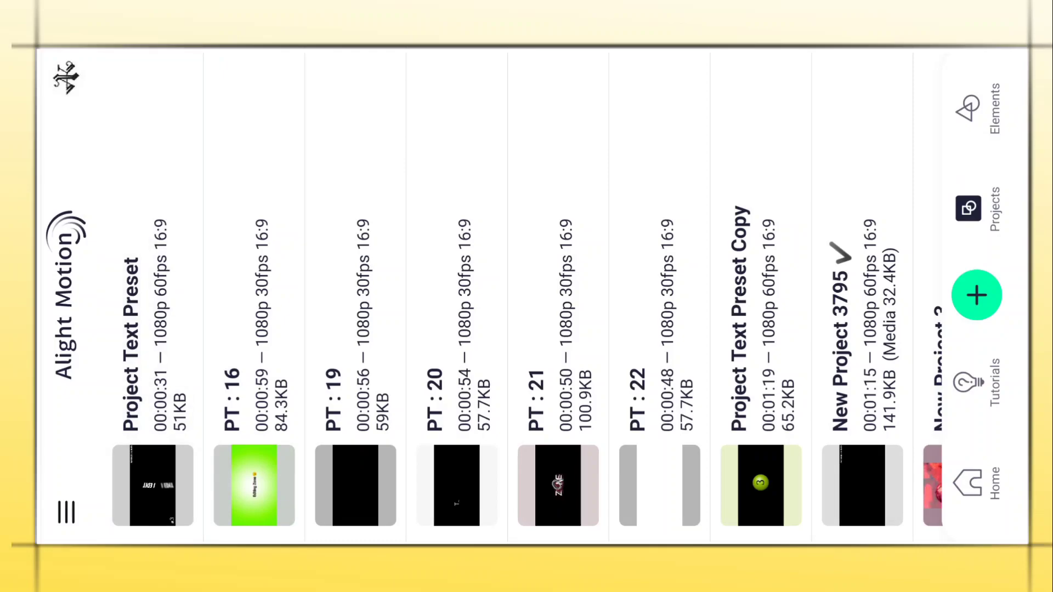
click(152, 485)
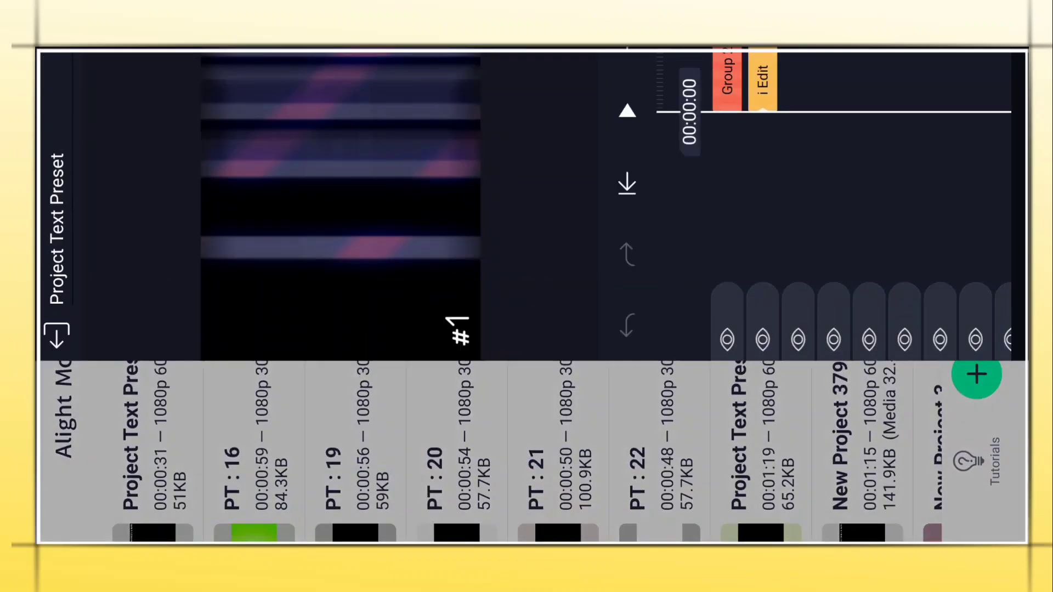